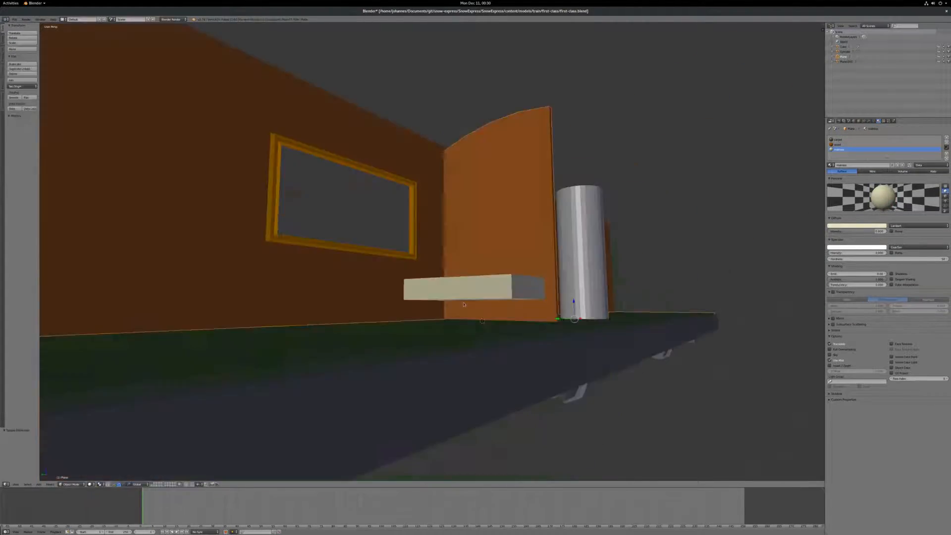
# Enter Edit Mode on the wooden cabinet to shape its drawer front.
pyautogui.press('Tab')
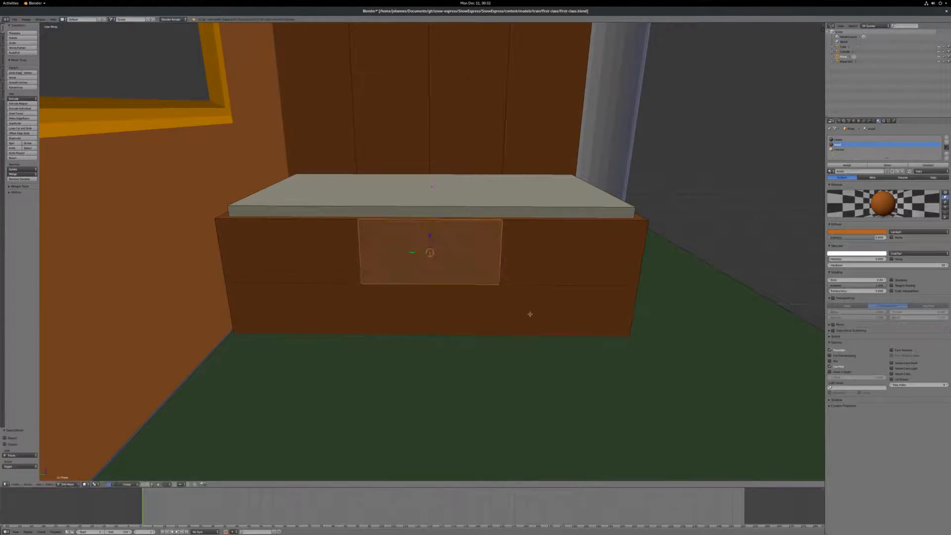